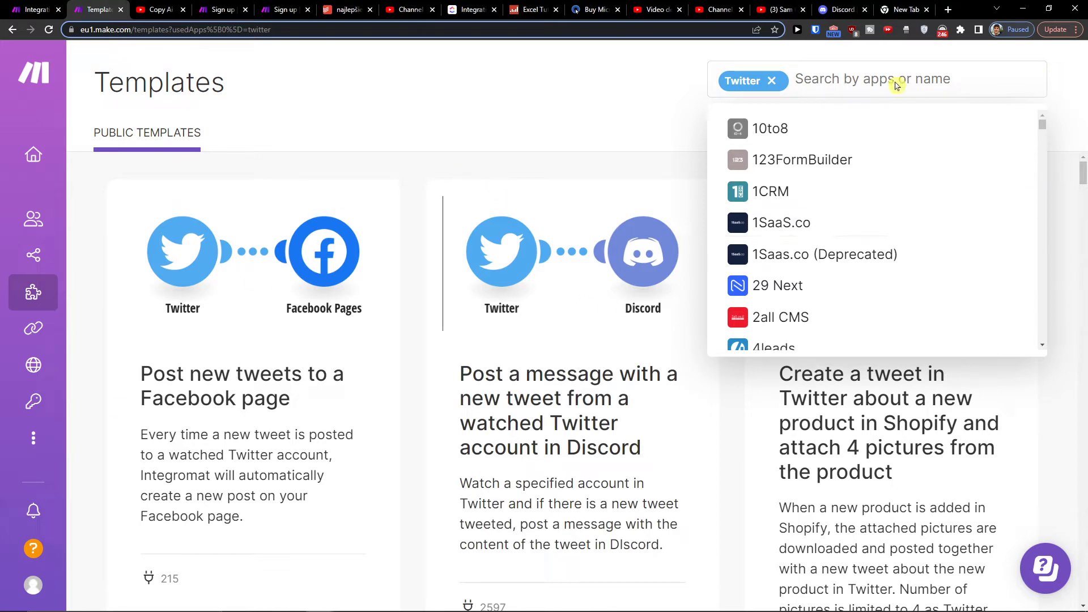
- Reach Make's sign-up page via the register link in the YouTube tutorial's description
{"action": "scroll", "scroll_direction": "down", "scroll_amount": 3}
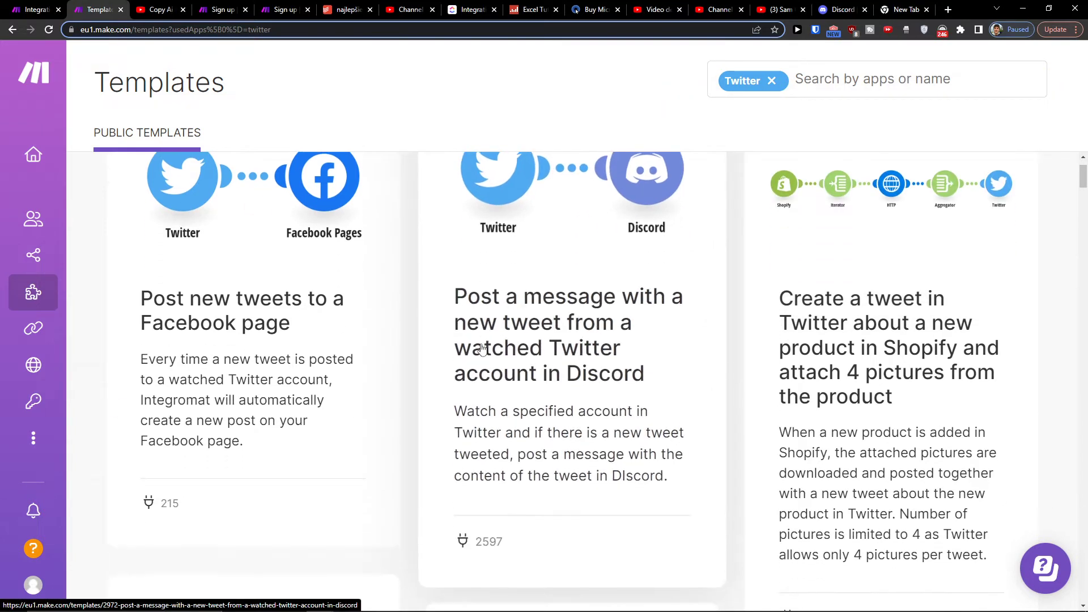
{"action": "mouse_move", "coordinate": [591, 382]}
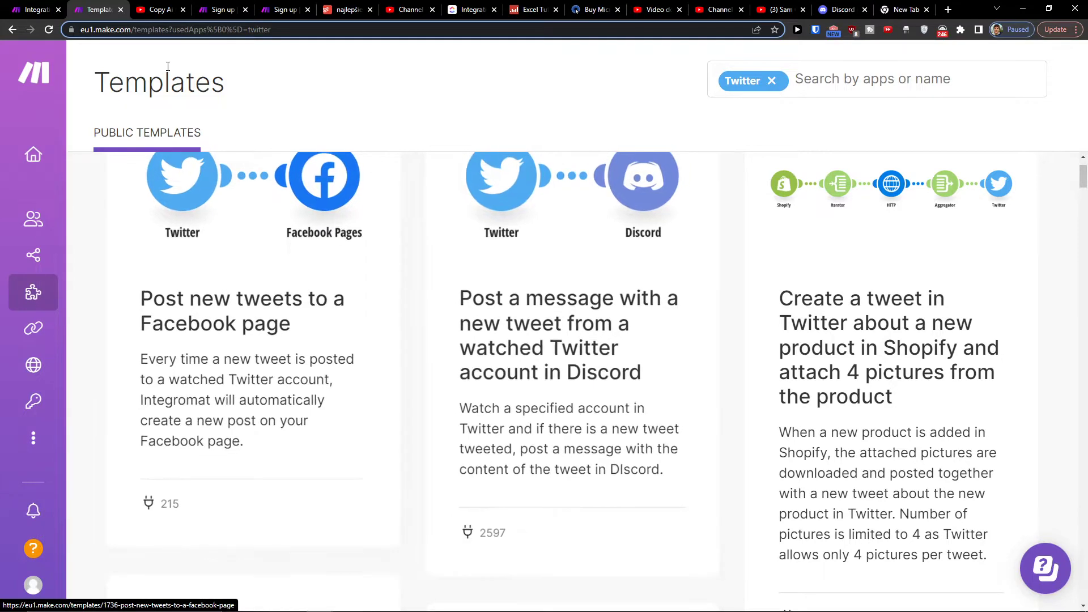
{"action": "mouse_move", "coordinate": [157, 9]}
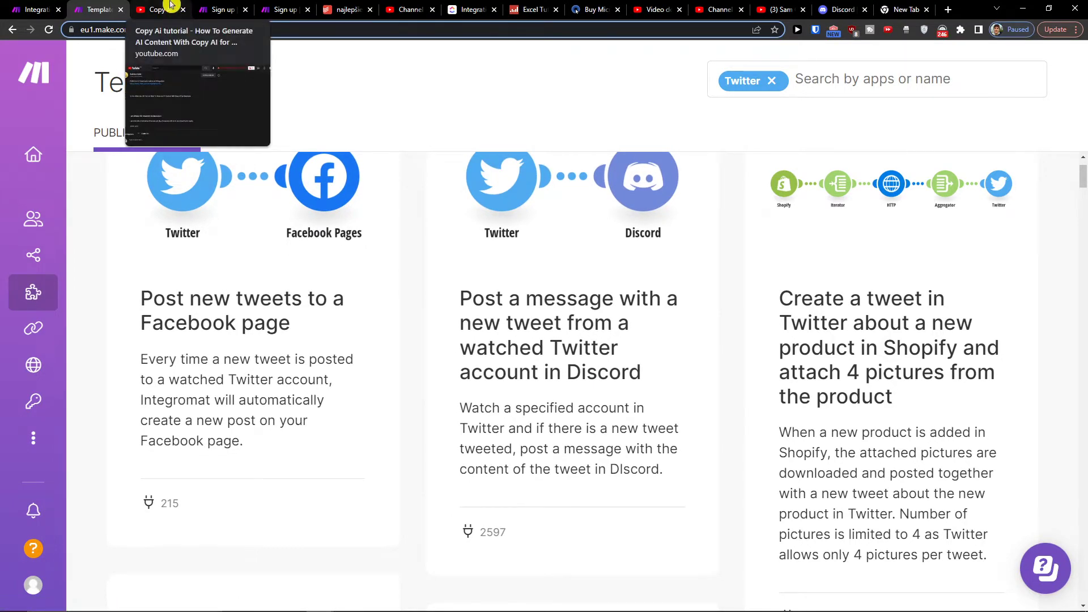
{"action": "left_click", "coordinate": [153, 9]}
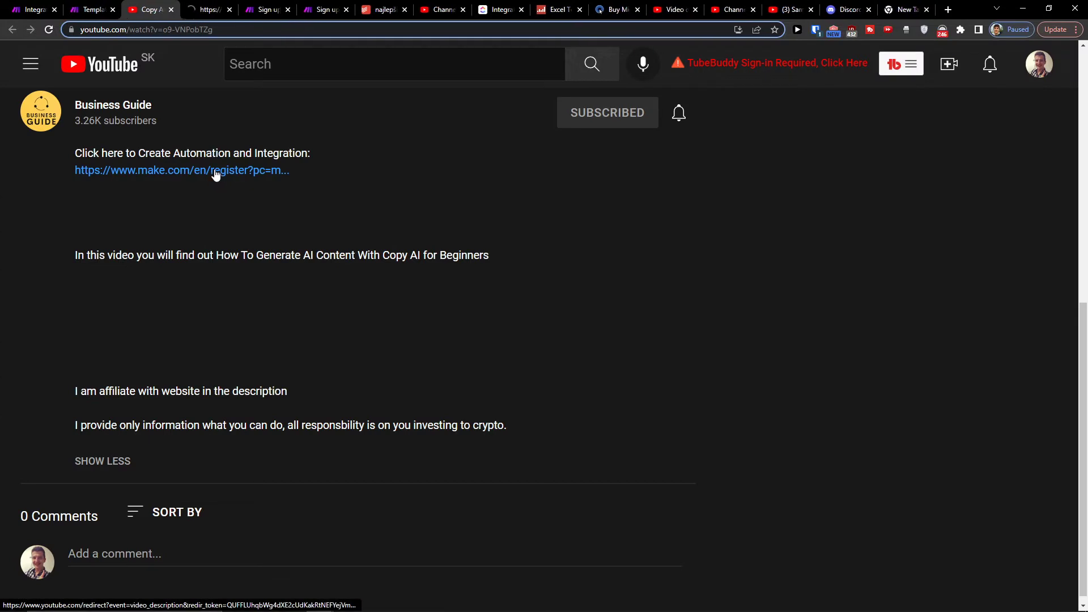
{"action": "left_click", "coordinate": [181, 170]}
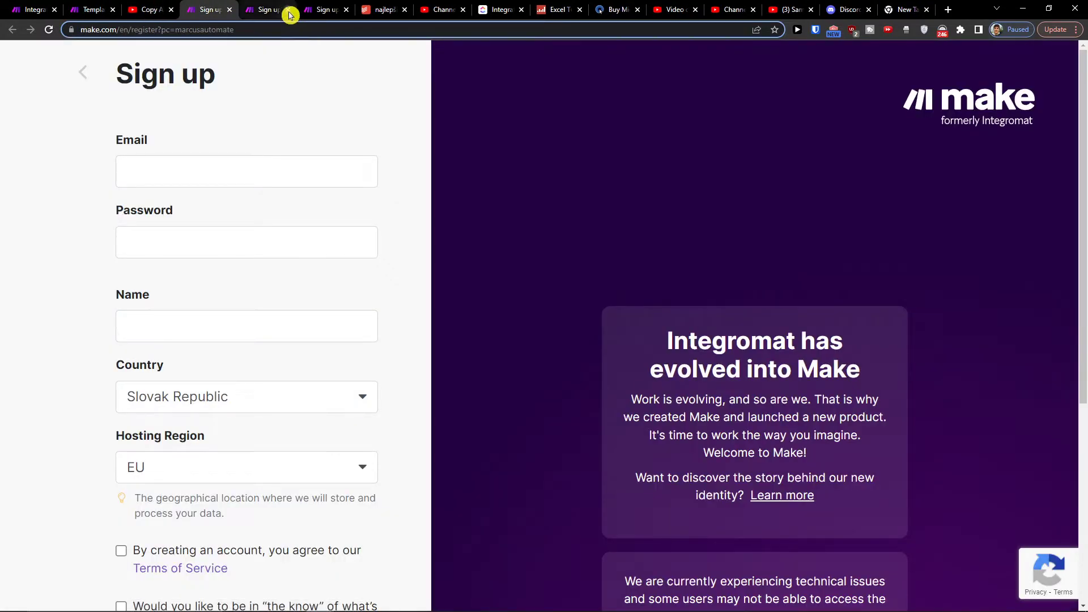
{"action": "scroll", "scroll_direction": "down", "scroll_amount": 3}
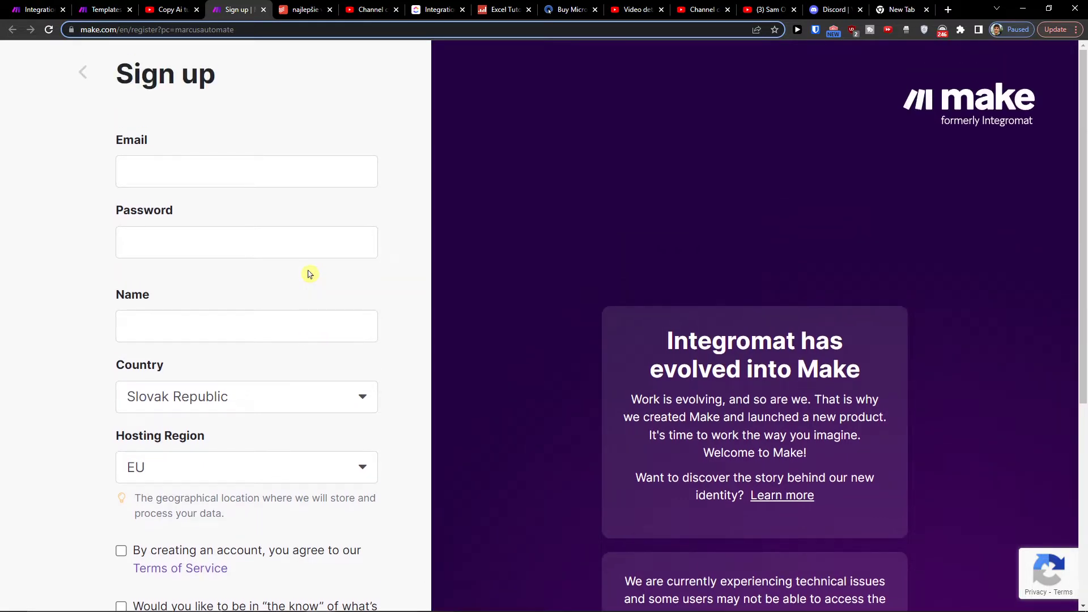
{"action": "mouse_move", "coordinate": [211, 116]}
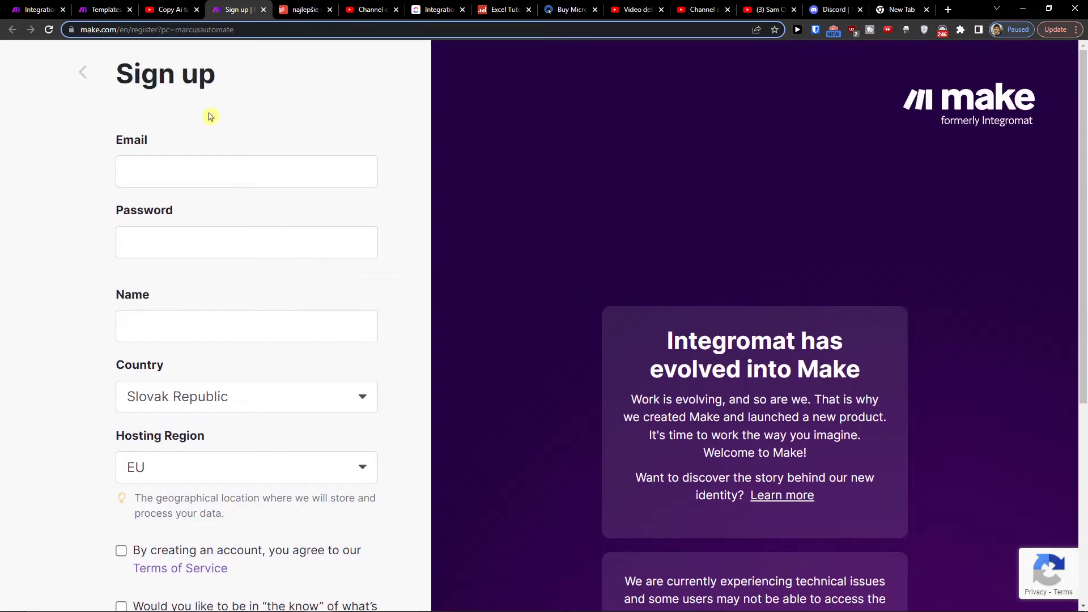
{"action": "mouse_move", "coordinate": [104, 9]}
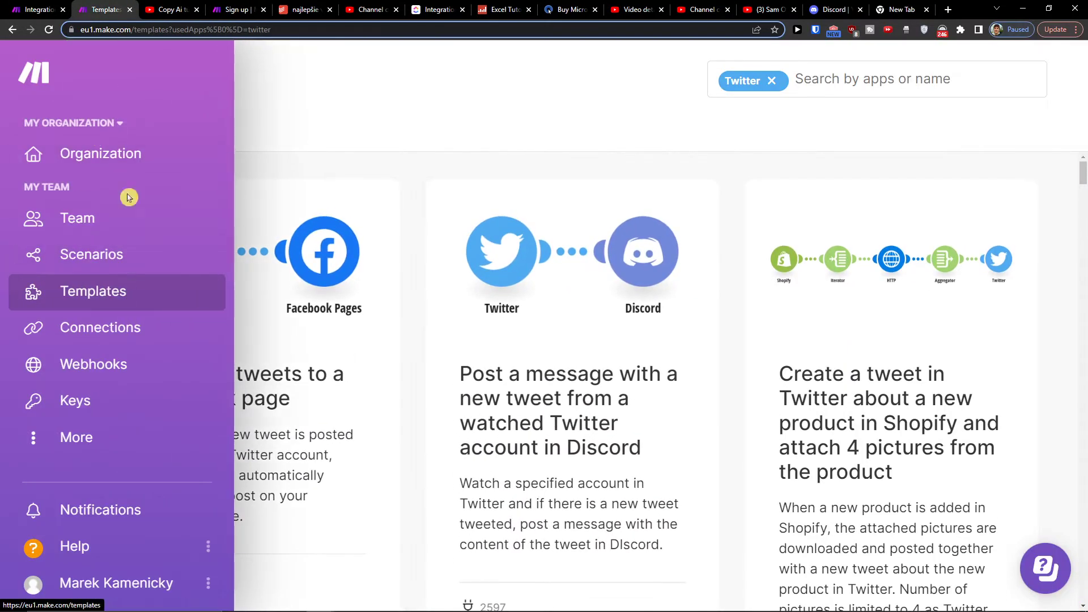
{"action": "mouse_move", "coordinate": [96, 266]}
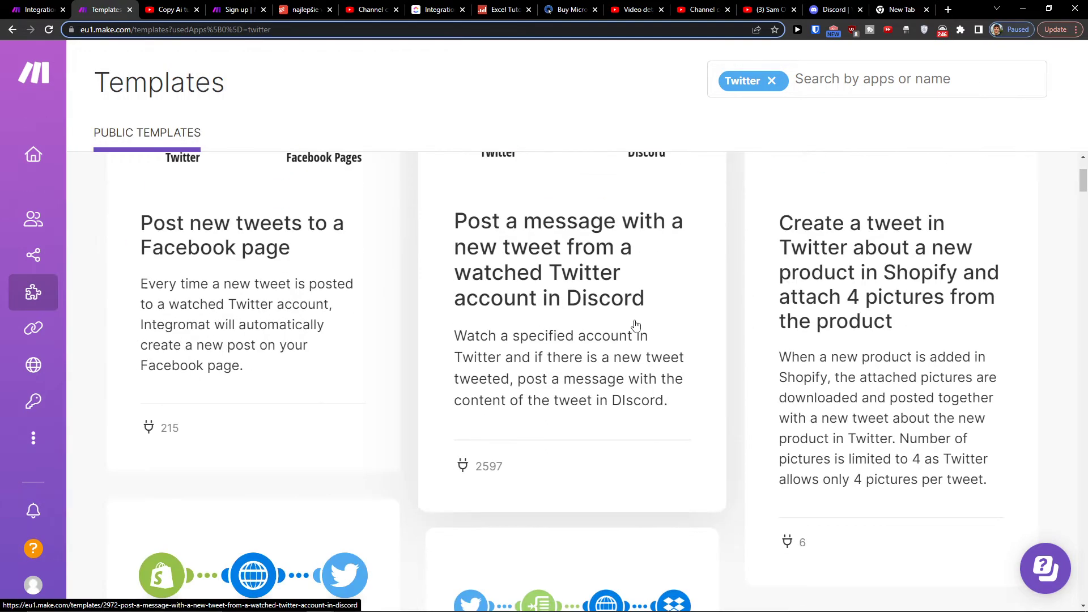
- Open the 'Post a message with a new tweet from a watched Twitter account in Discord' template
{"action": "left_click", "coordinate": [567, 258]}
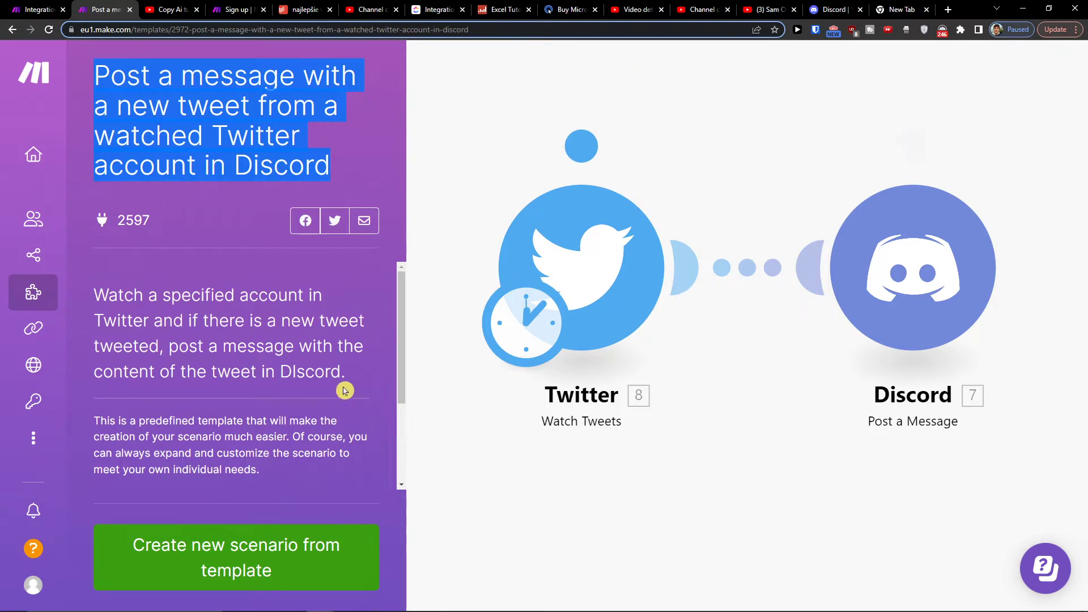
- Start a new scenario from the template and begin adding a Twitter account connection
{"action": "left_click", "coordinate": [236, 557]}
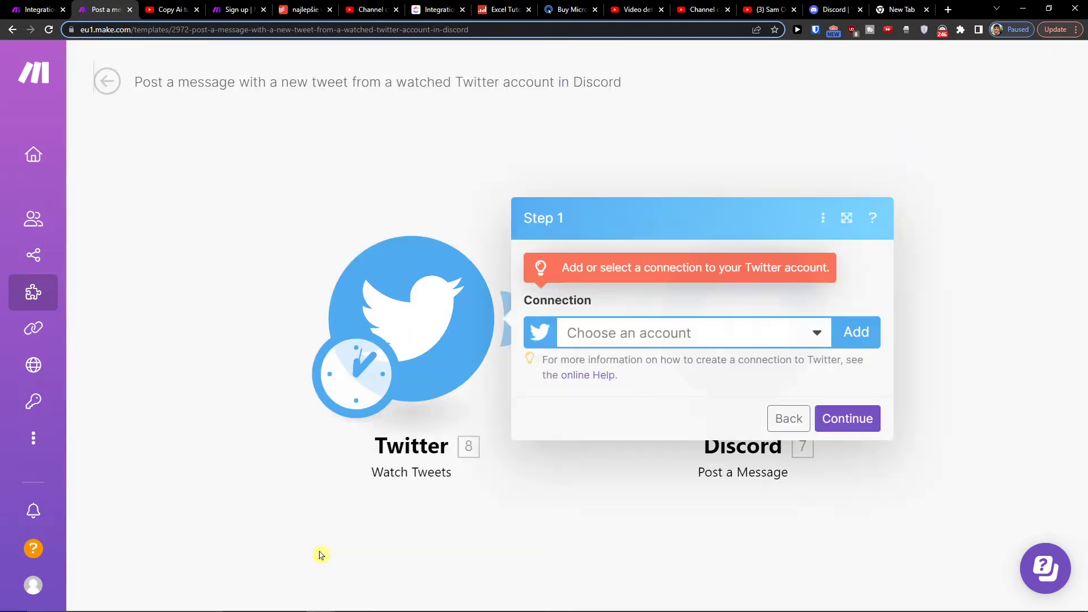
{"action": "mouse_move", "coordinate": [728, 283]}
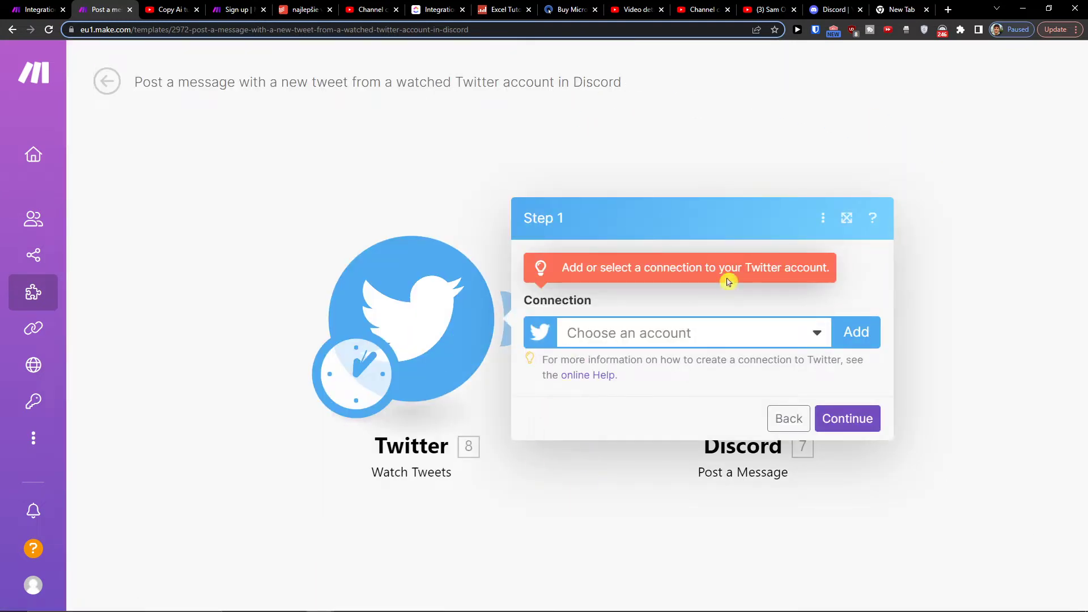
{"action": "mouse_move", "coordinate": [363, 307]}
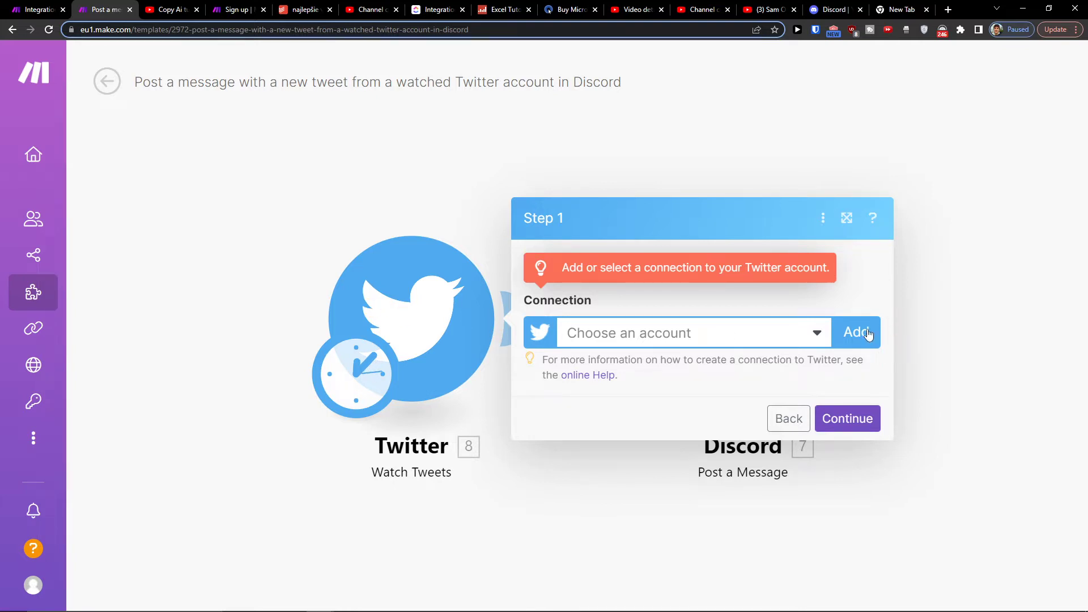
{"action": "left_click", "coordinate": [856, 332]}
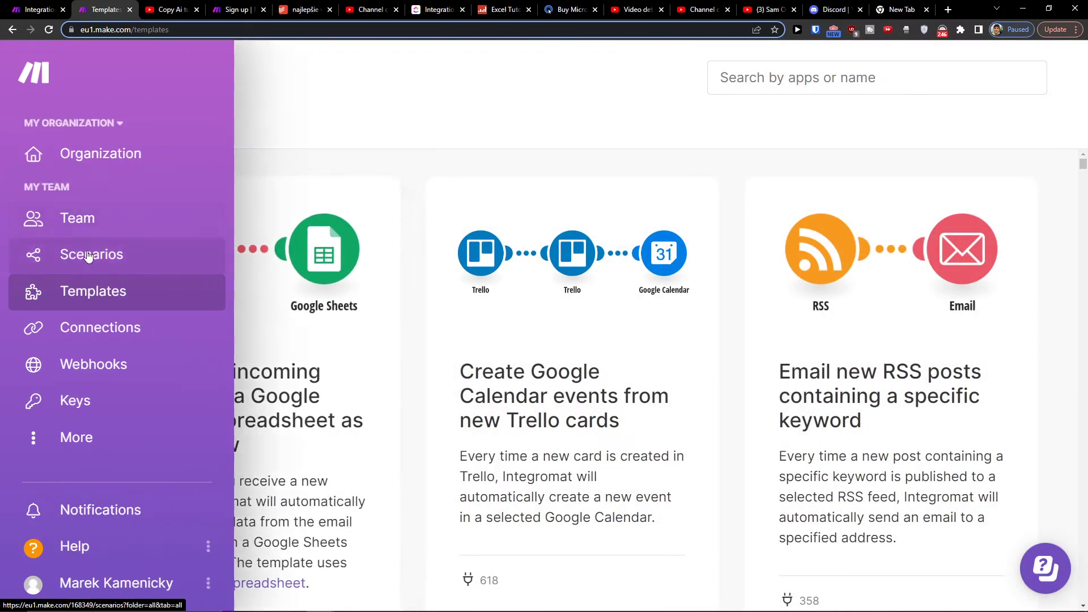
- Open the 'Integration Salesforce, ClickUp' scenario in the editor from the Scenarios list
{"action": "left_click", "coordinate": [92, 254]}
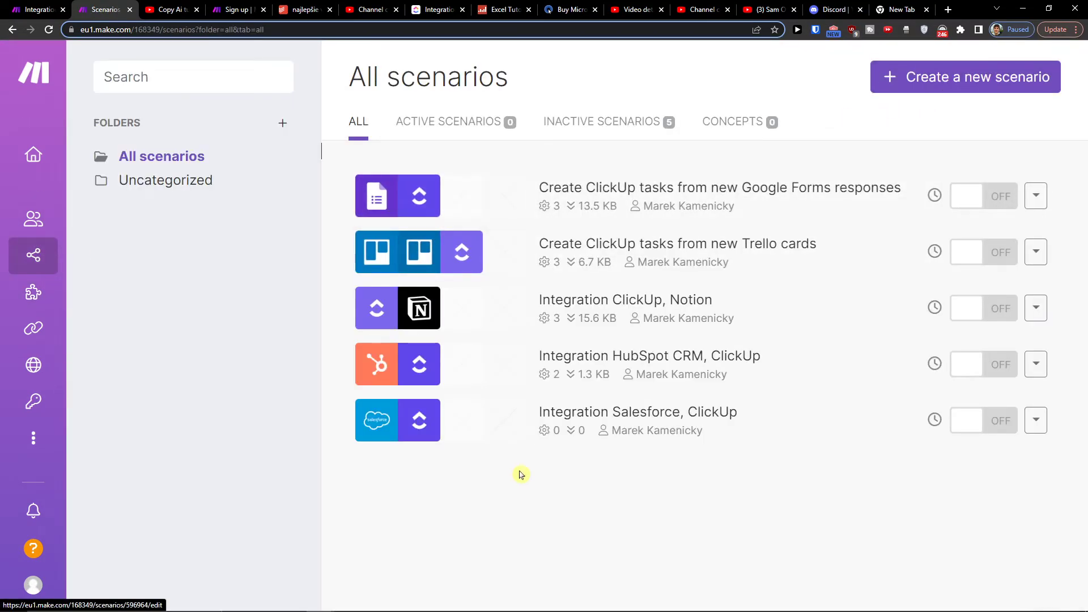
{"action": "left_click", "coordinate": [635, 411]}
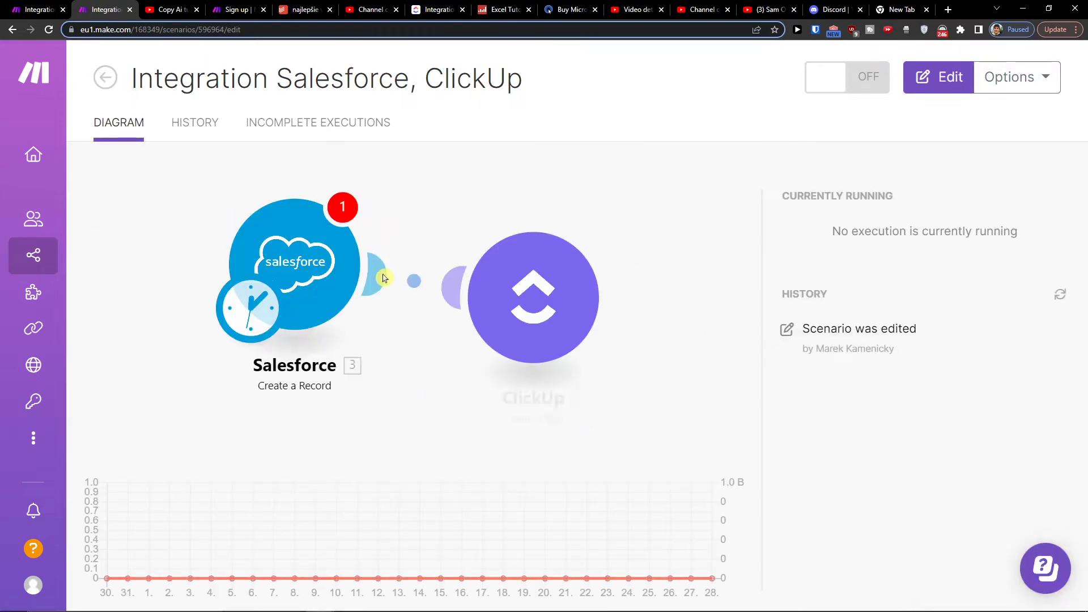
{"action": "left_click", "coordinate": [937, 77]}
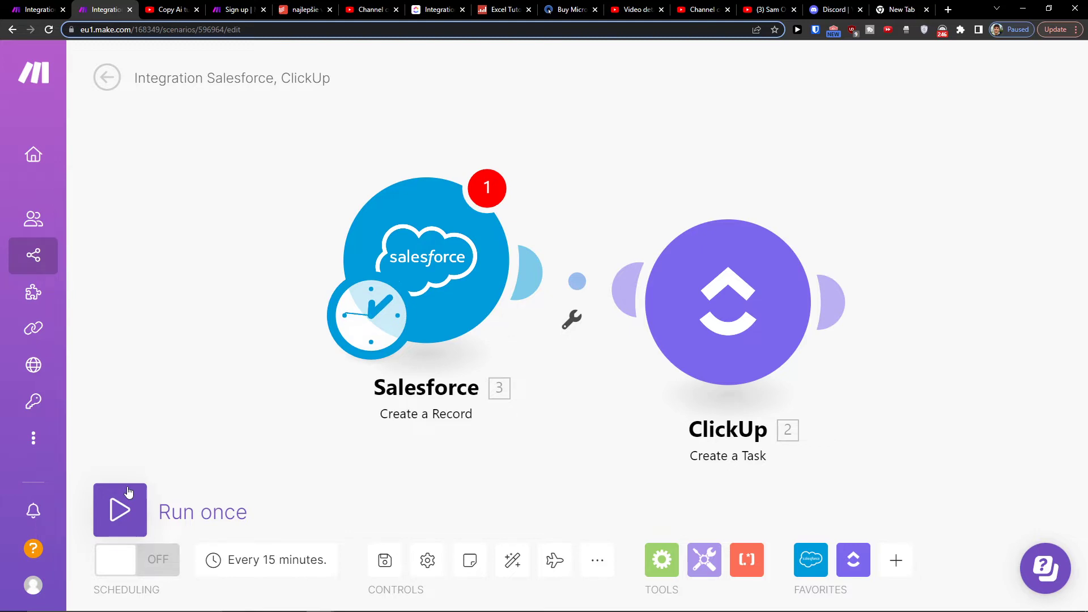
- Open a new browser tab and close it again, staying on the scenario editor
{"action": "left_click", "coordinate": [33, 255]}
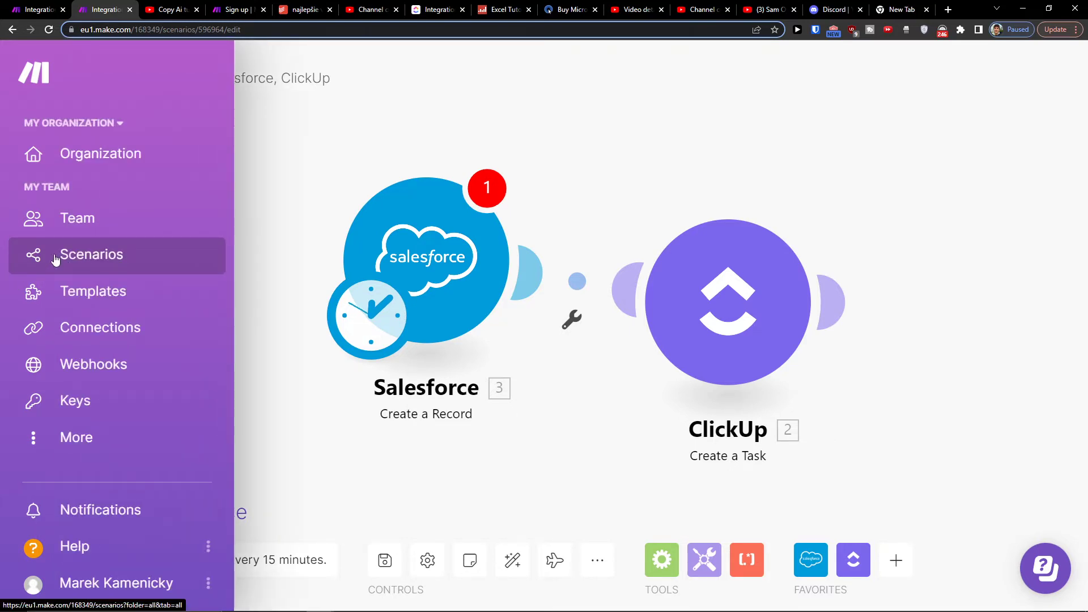
{"action": "left_click", "coordinate": [905, 9]}
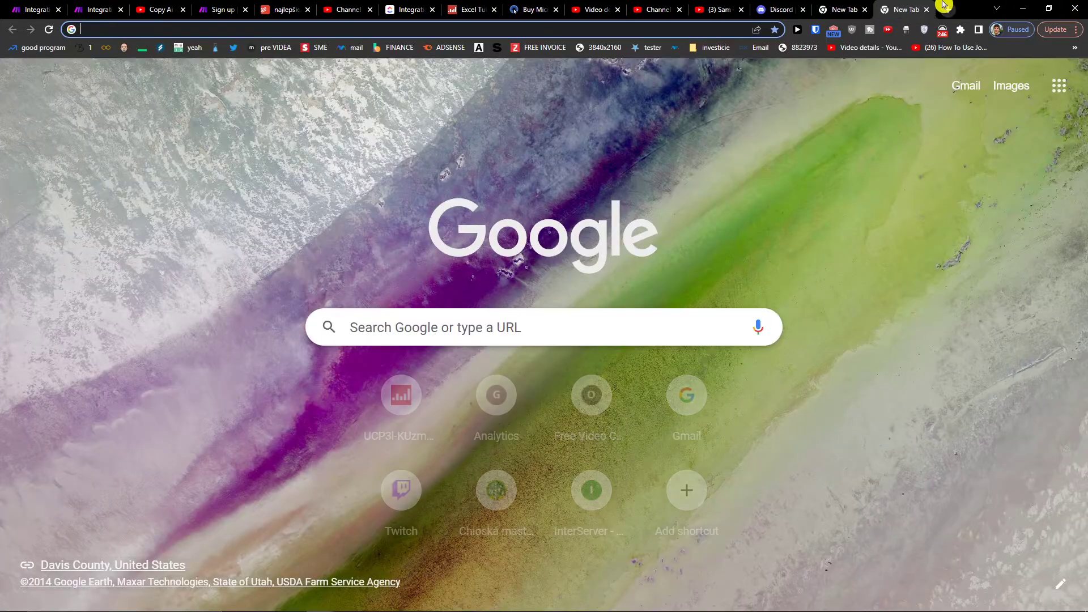
{"action": "left_click", "coordinate": [100, 9]}
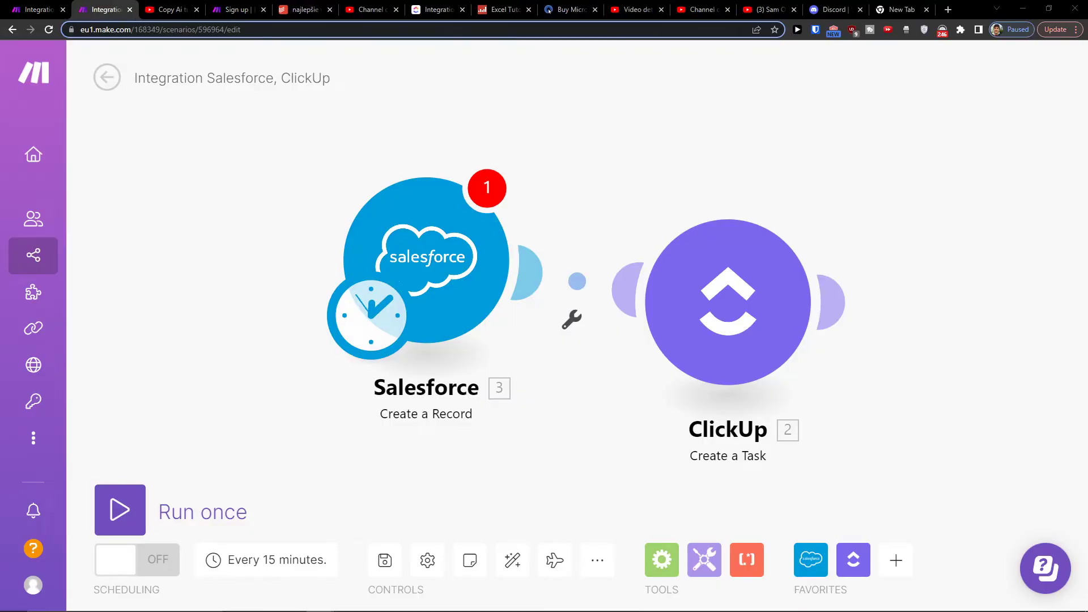